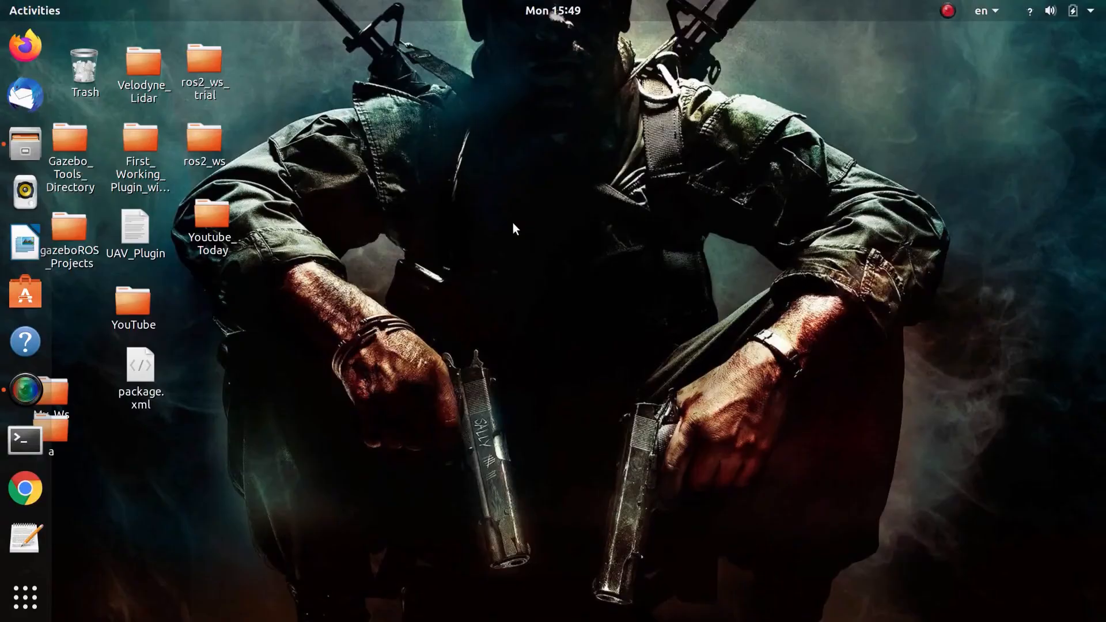
mouse_move(22, 390)
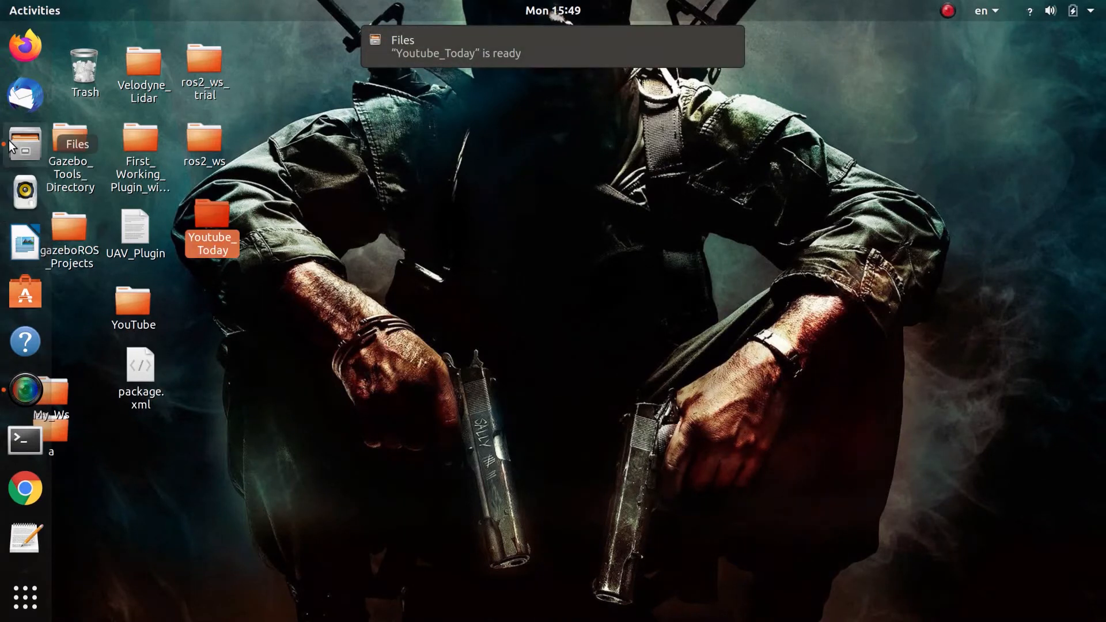
Open Gazebo_1.txt from the Youtube_Today desktop folder in gedit
double_click(211, 225)
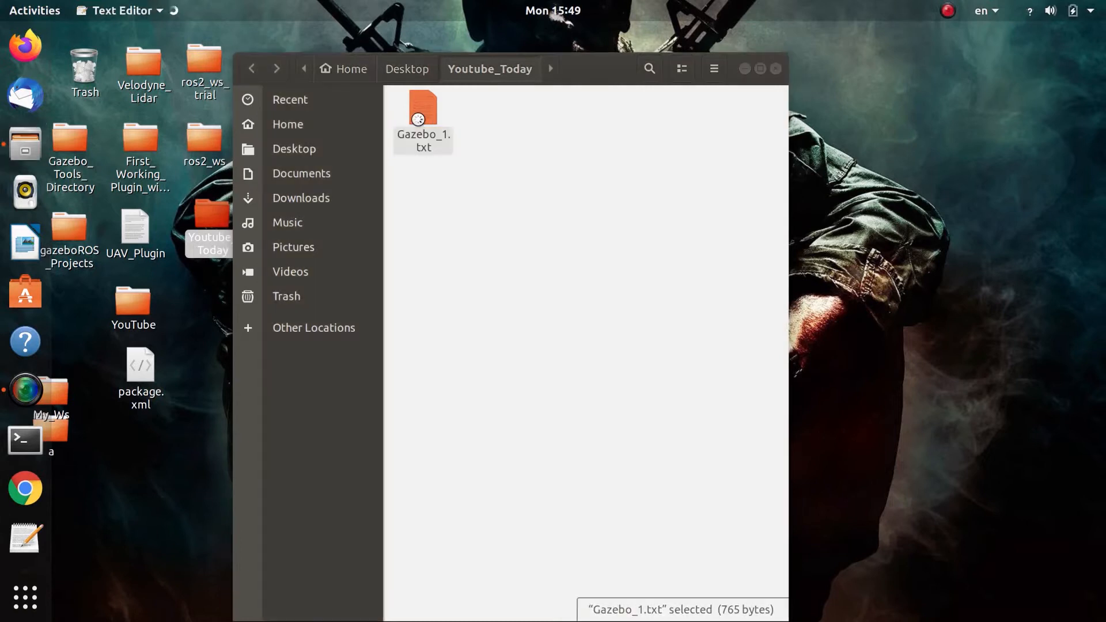
double_click(423, 113)
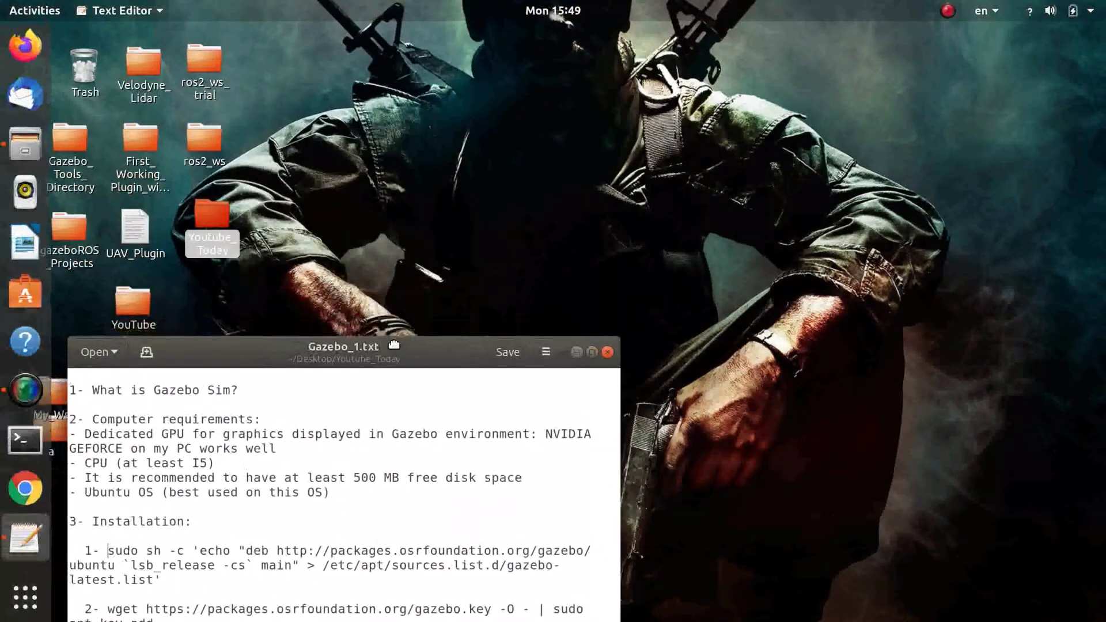
Drag the gedit notes window toward the bottom-left corner of the screen
drag(343, 347, 276, 353)
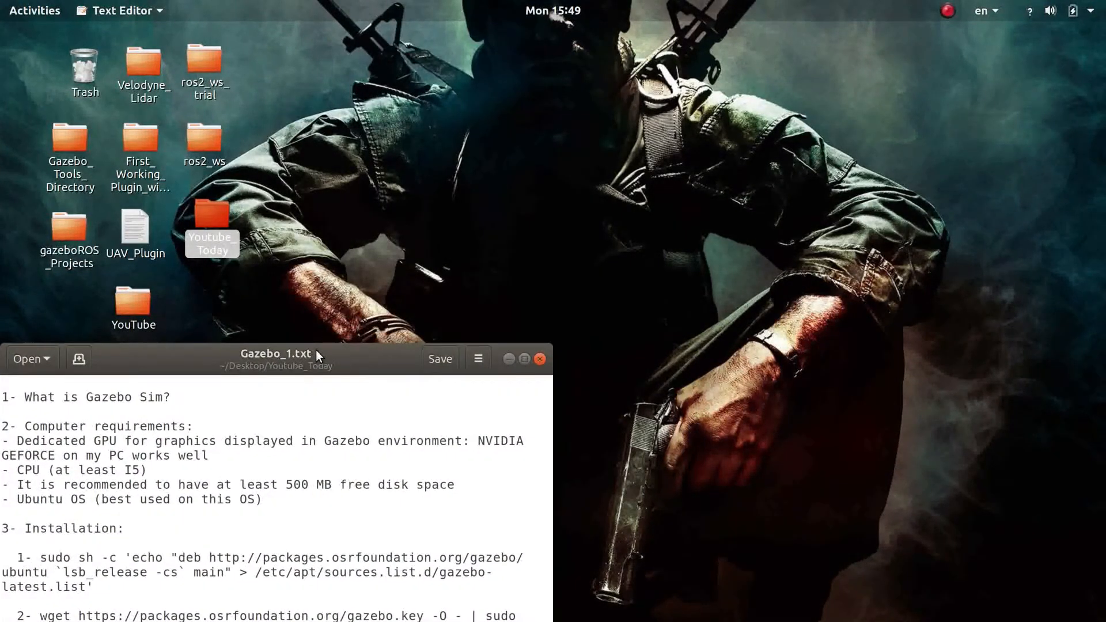
click(39, 557)
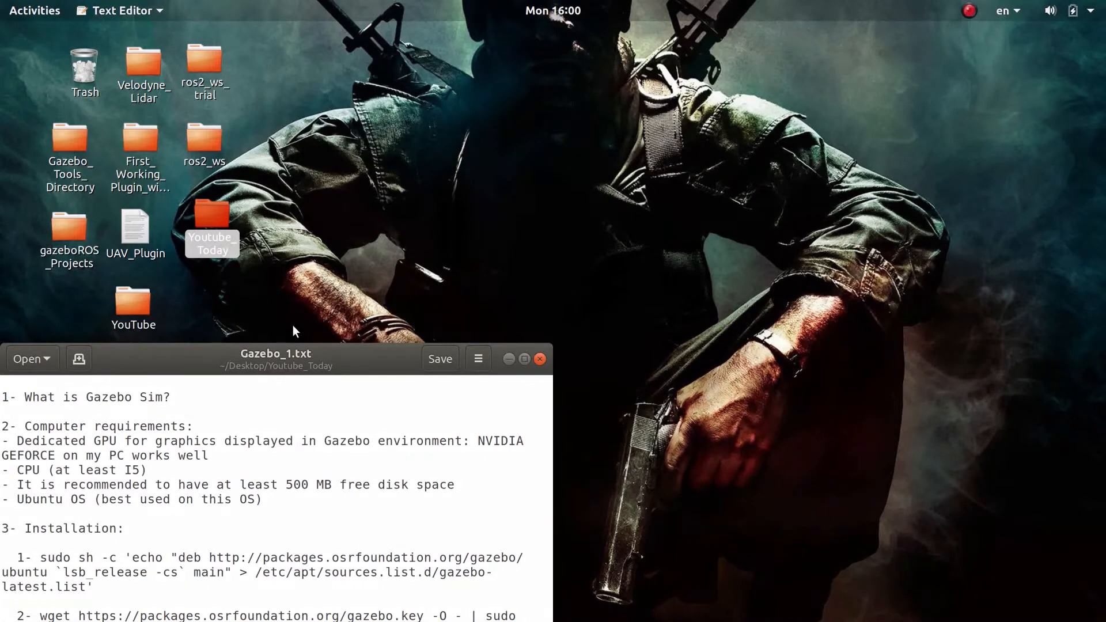
Resize the gedit window to show all notes down to '5- Self-Driving Vehicle'
click(41, 557)
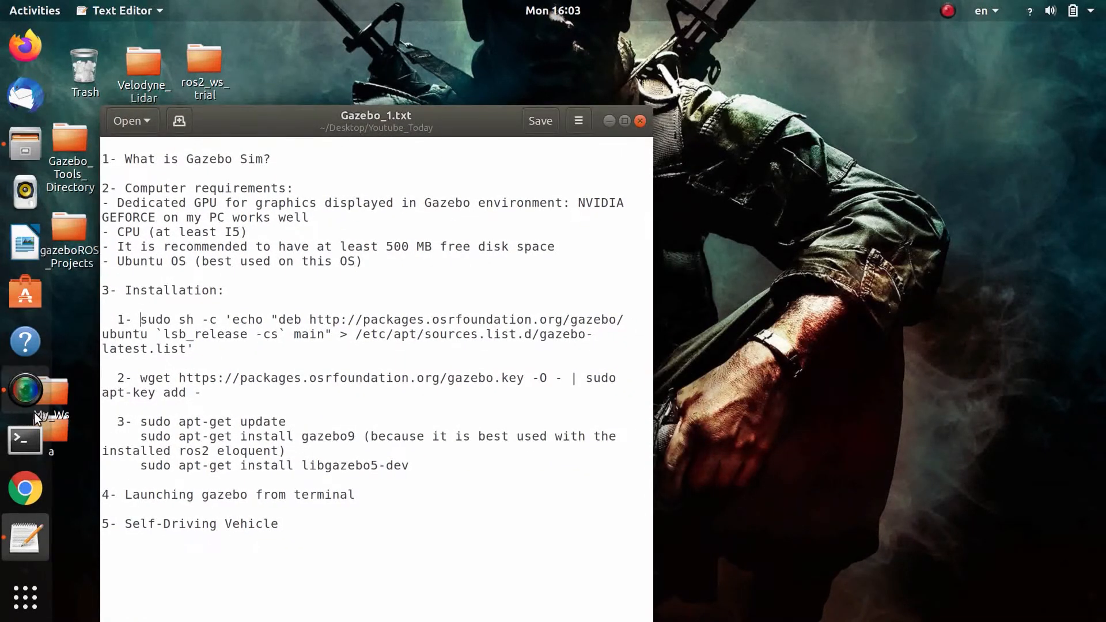
Launch a Terminal window from the dock icon
click(24, 440)
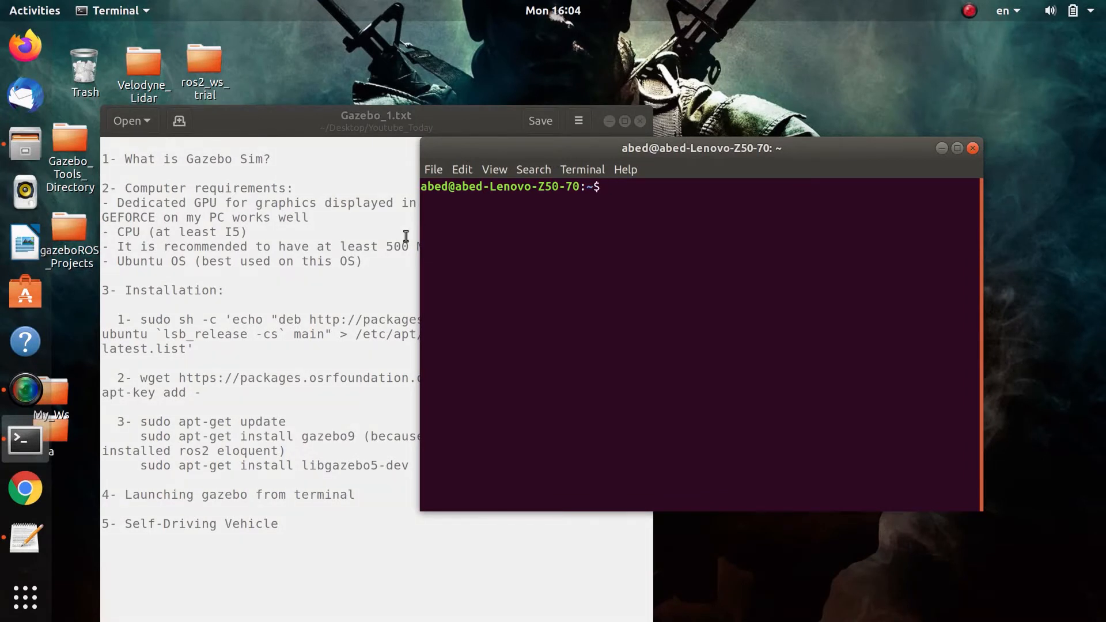
mouse_move(436, 164)
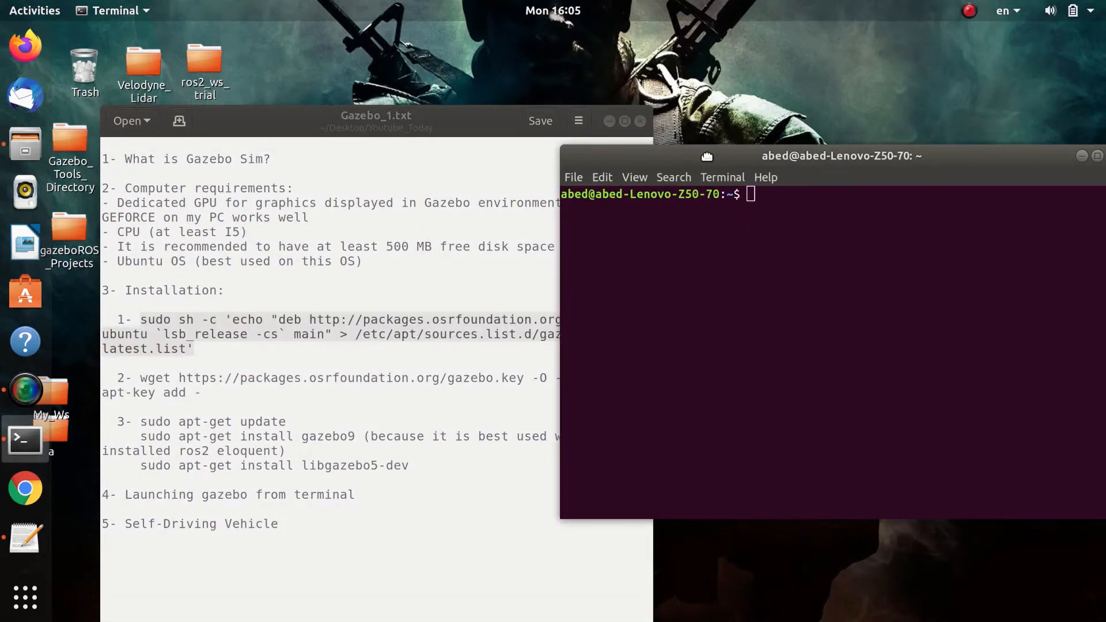
Shift the terminal right of the notes; the osrfoundation repo and gazebo.key commands are entered
drag(839, 156, 575, 177)
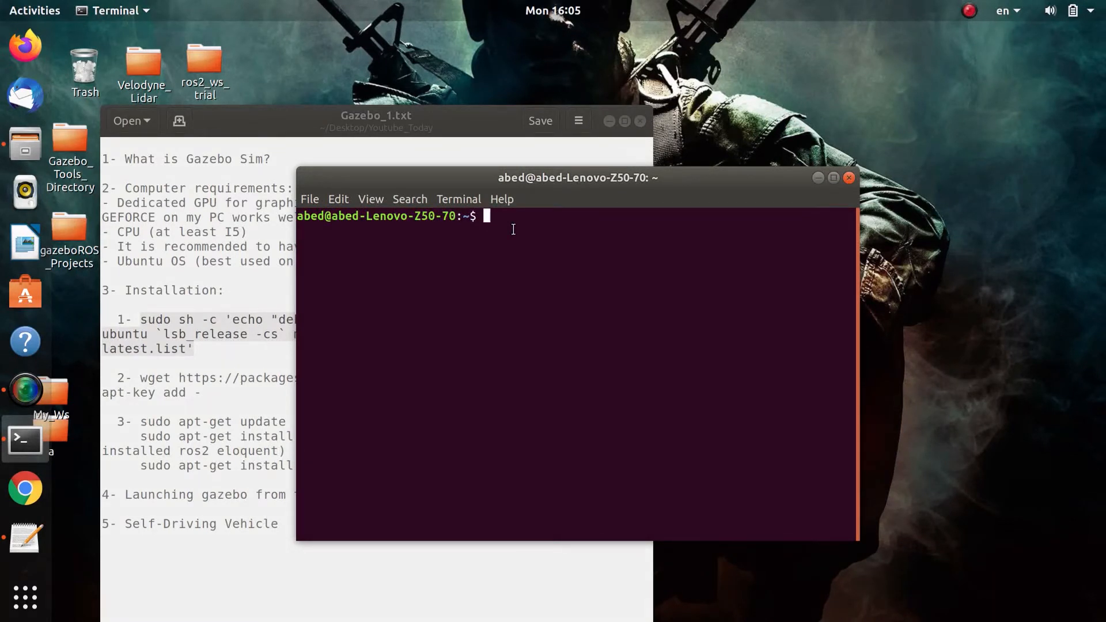
text(sudo sh -c 'echo "deb http://packages.osrfoundation.org/gazebo/ubuntu `lsb_release -cs` main" > /etc/apt/sources.list.d/gazebo-latest.list')
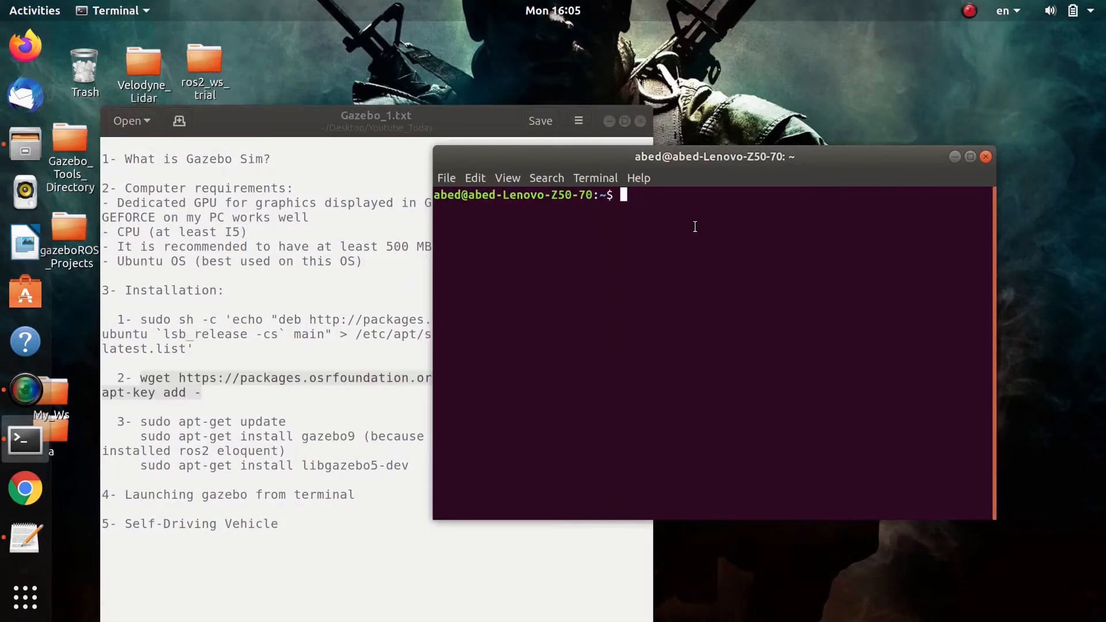
text(wget https://packages.osrfoundation.org/gazebo.key -O - | sudo apt-key add -)
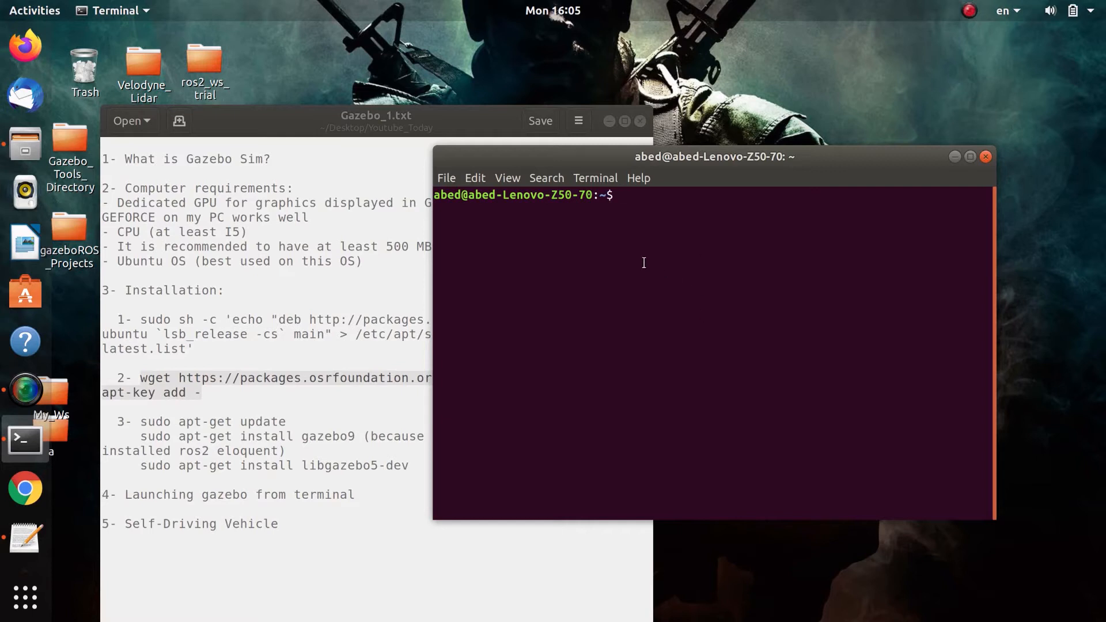
drag(713, 156, 744, 129)
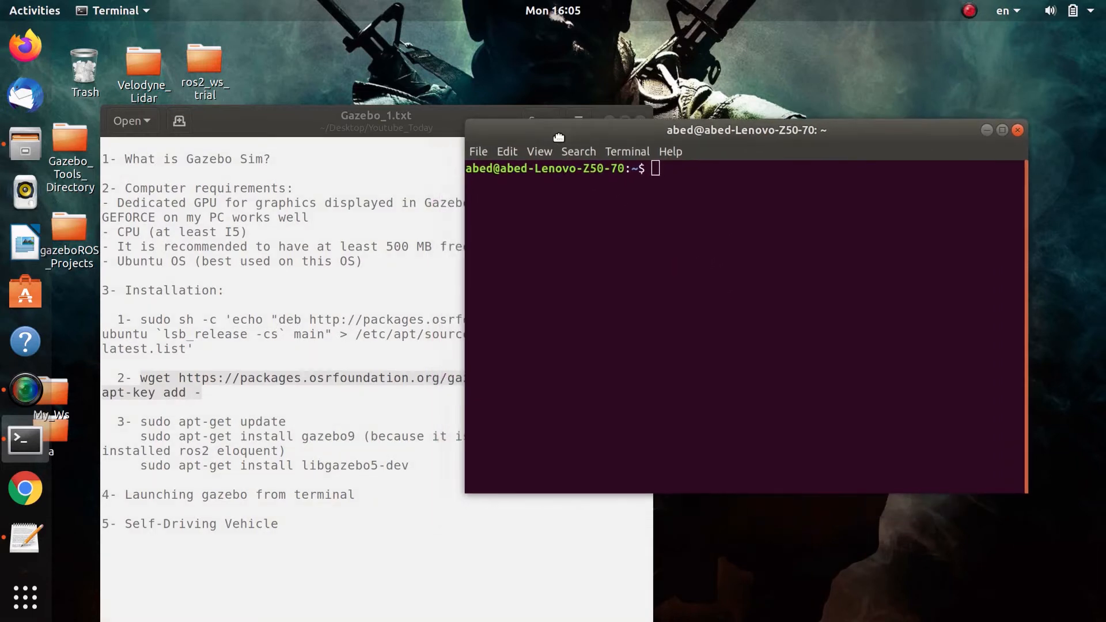
drag(558, 130, 793, 101)
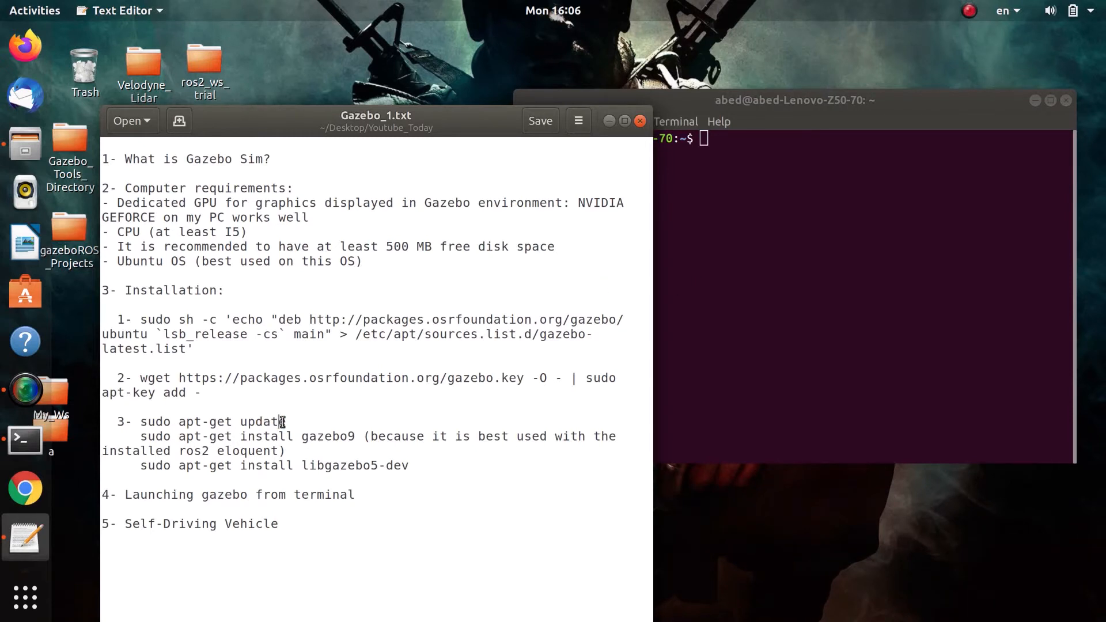
double_click(211, 421)
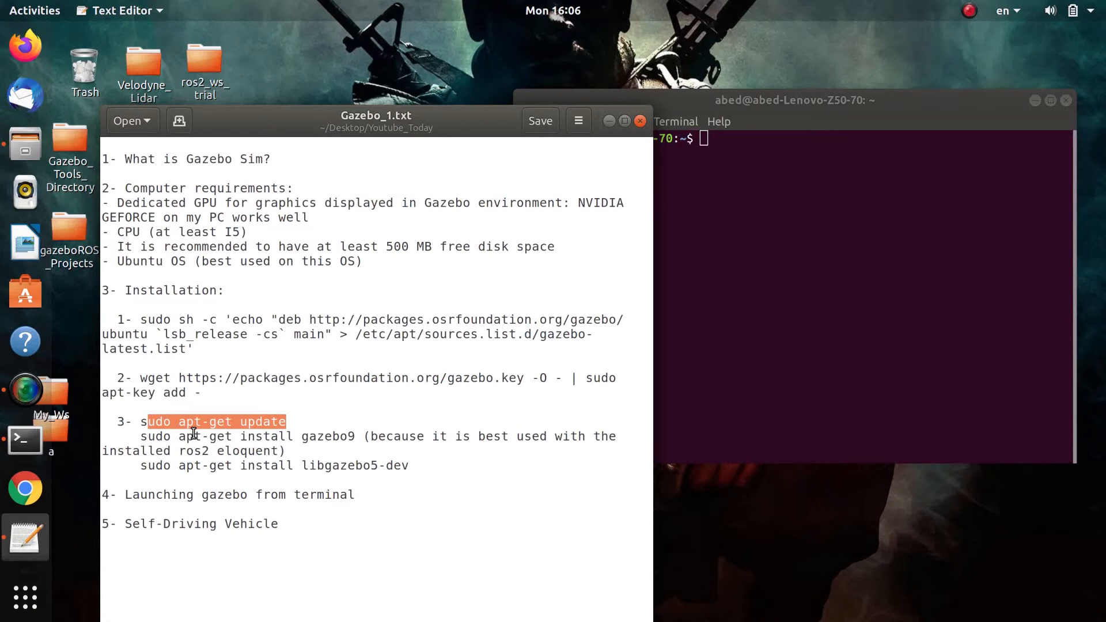
click(179, 455)
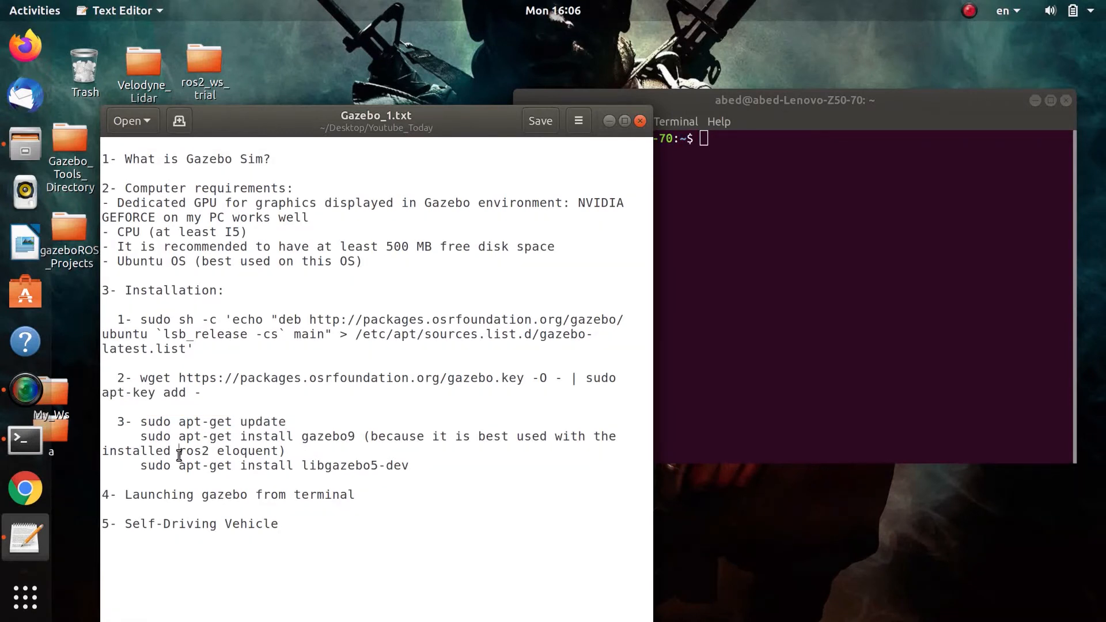
drag(139, 436, 261, 452)
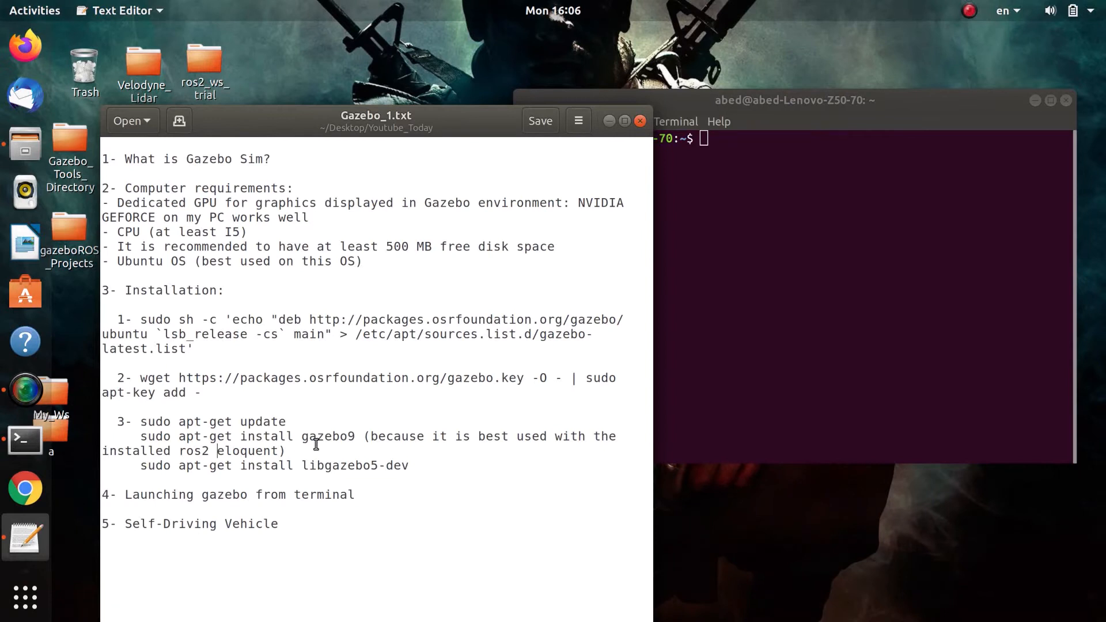
drag(362, 436, 151, 450)
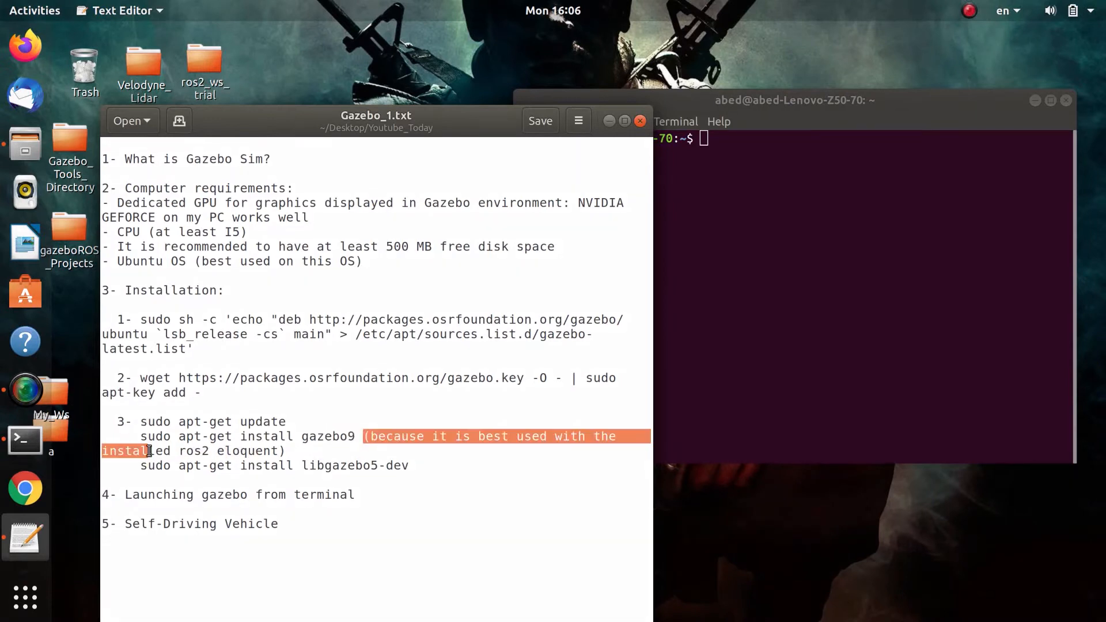
Change 'libgazebo5-dev' to 'libgazebo9-dev' in the notes' last apt-get line
click(195, 436)
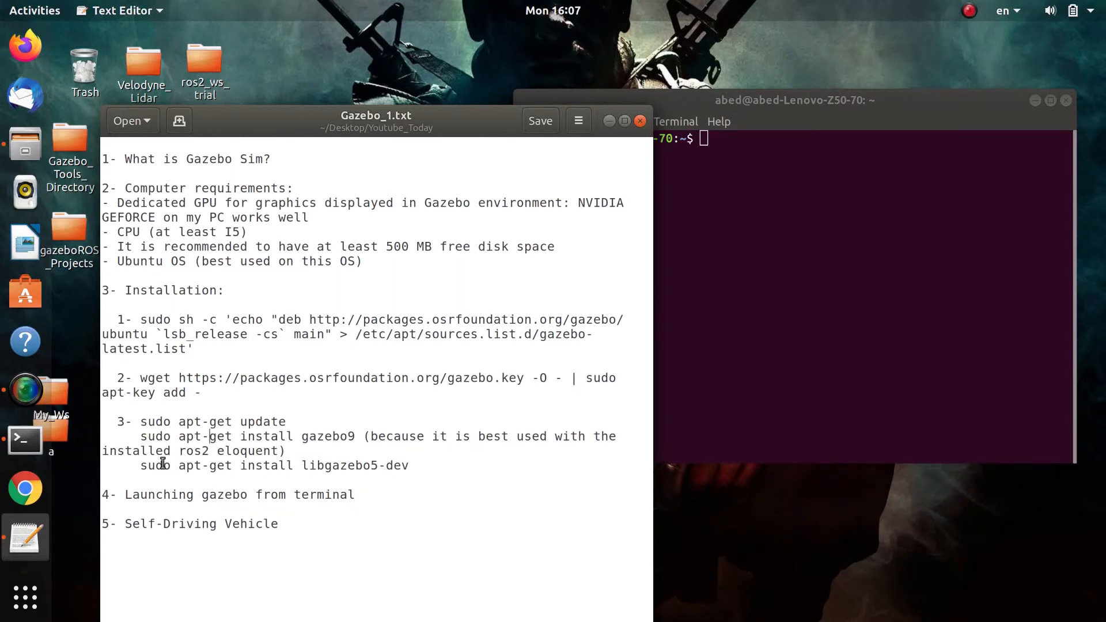
drag(139, 465, 372, 465)
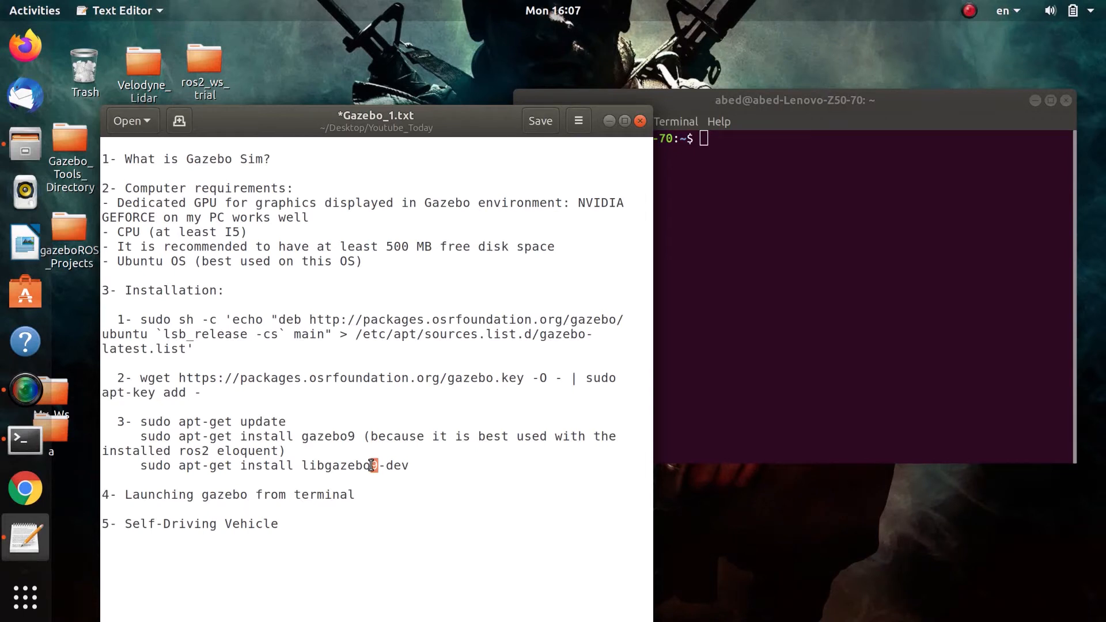
text(9)
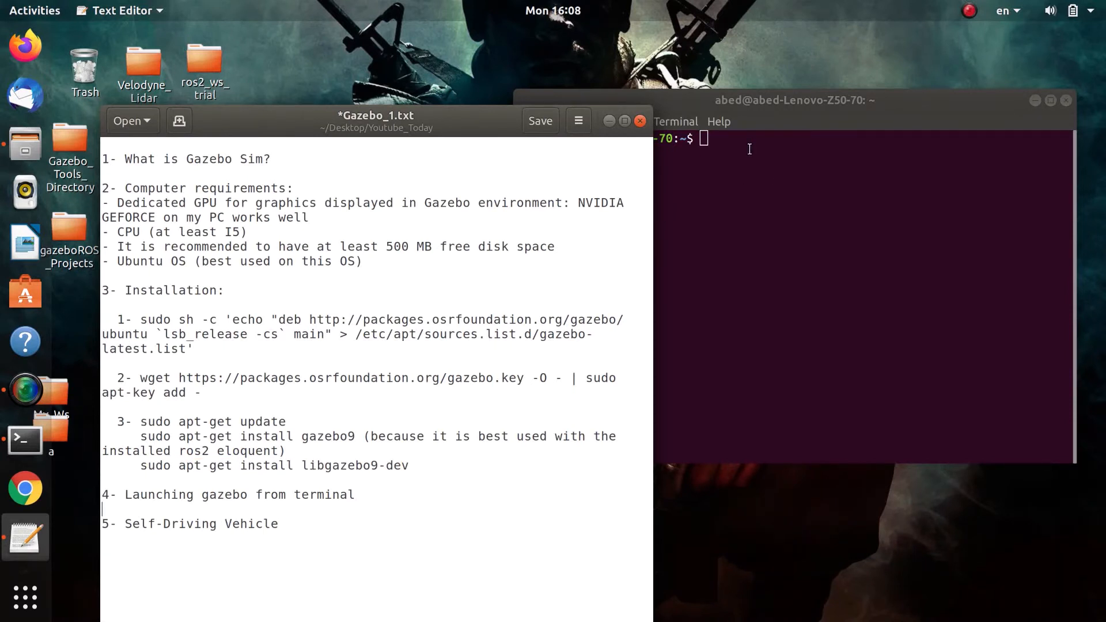
Bring the terminal forward, move it lower-left, and run 'gazebo'
click(776, 99)
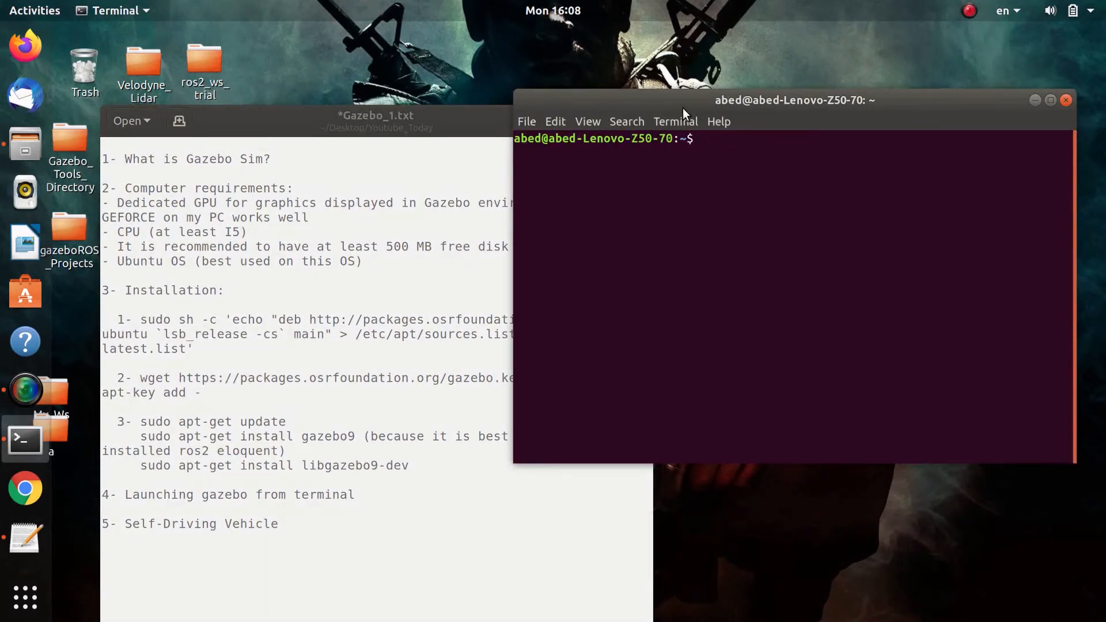
drag(794, 99, 737, 166)
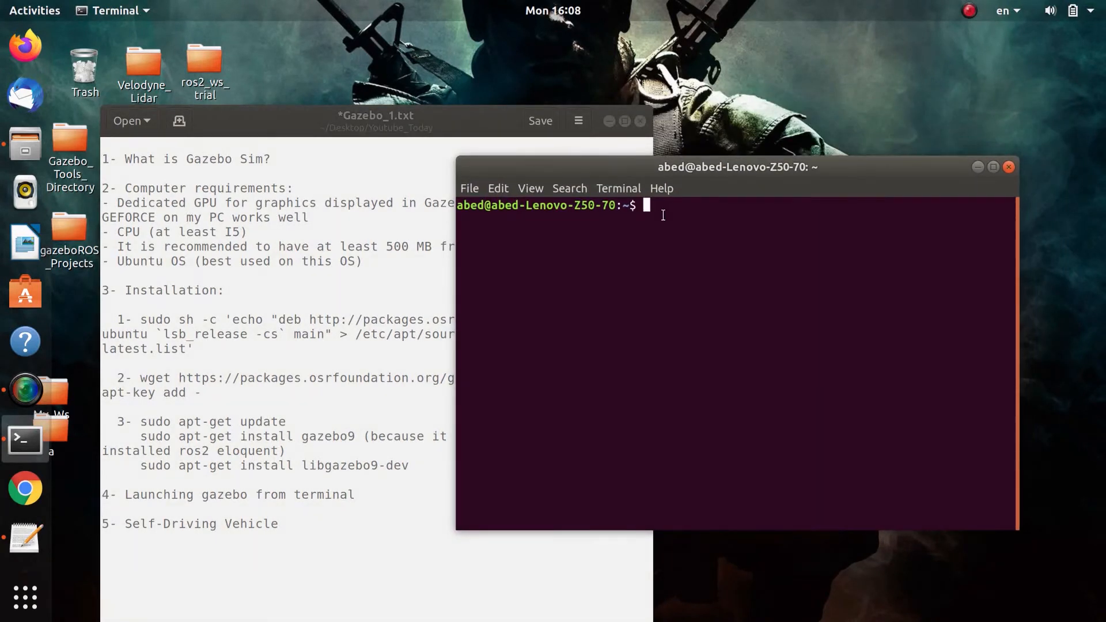
text(gaz)
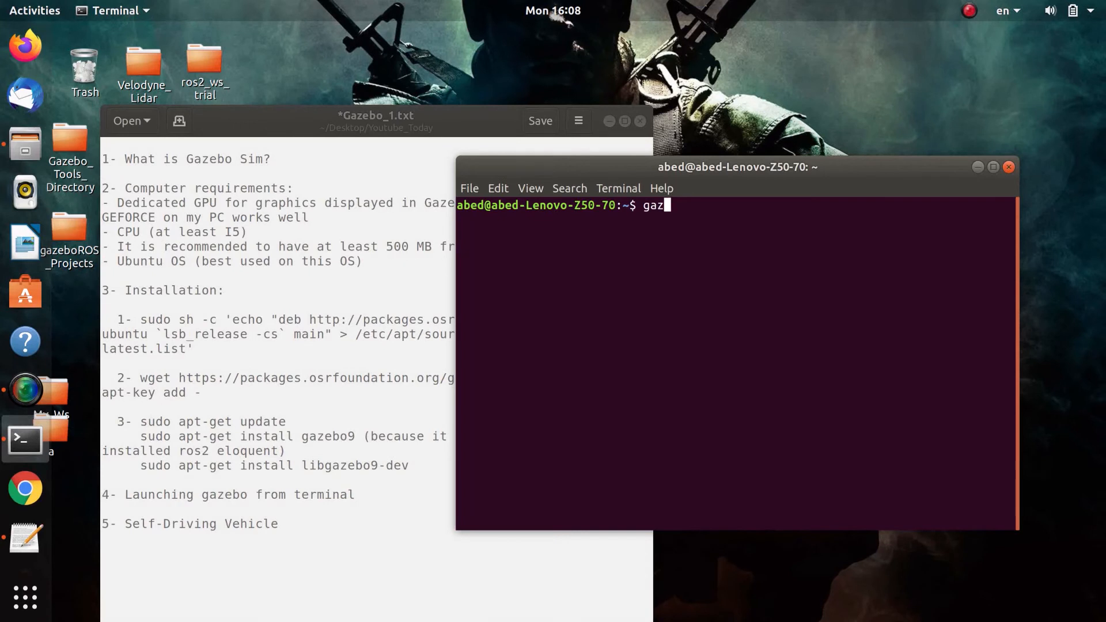
text(ebo)
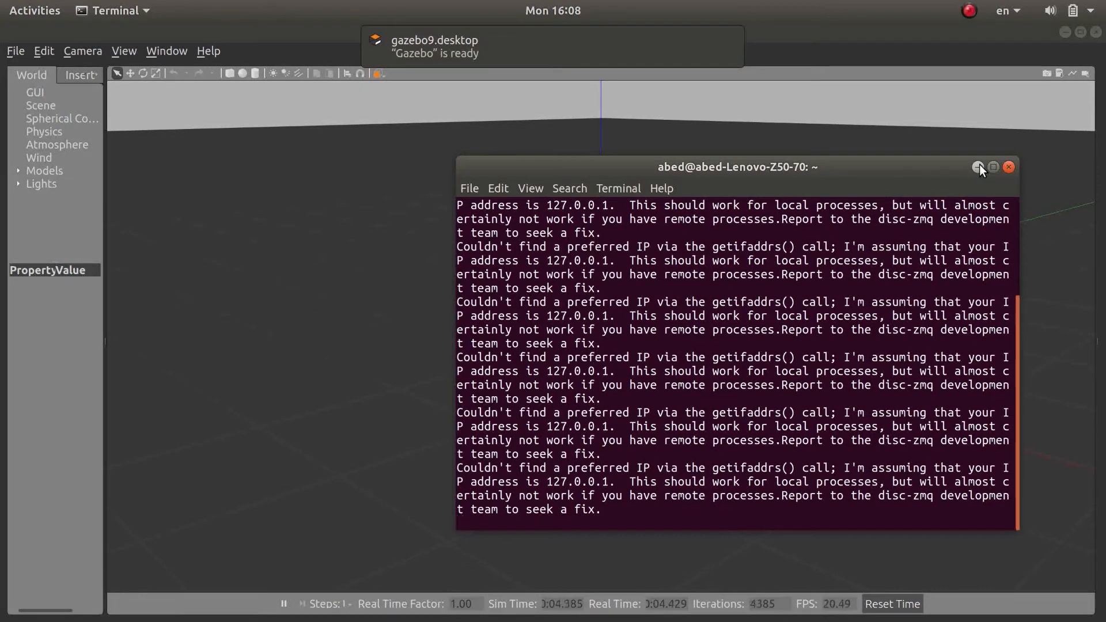
Minimize the terminal and select ground_plane under Models in the World panel
click(979, 167)
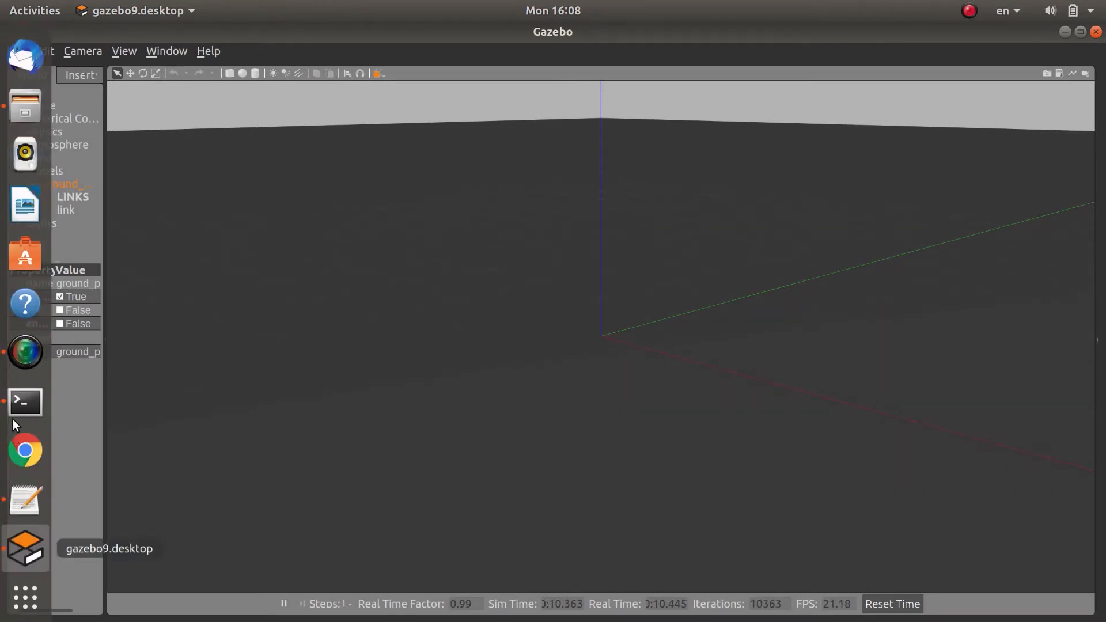
click(25, 402)
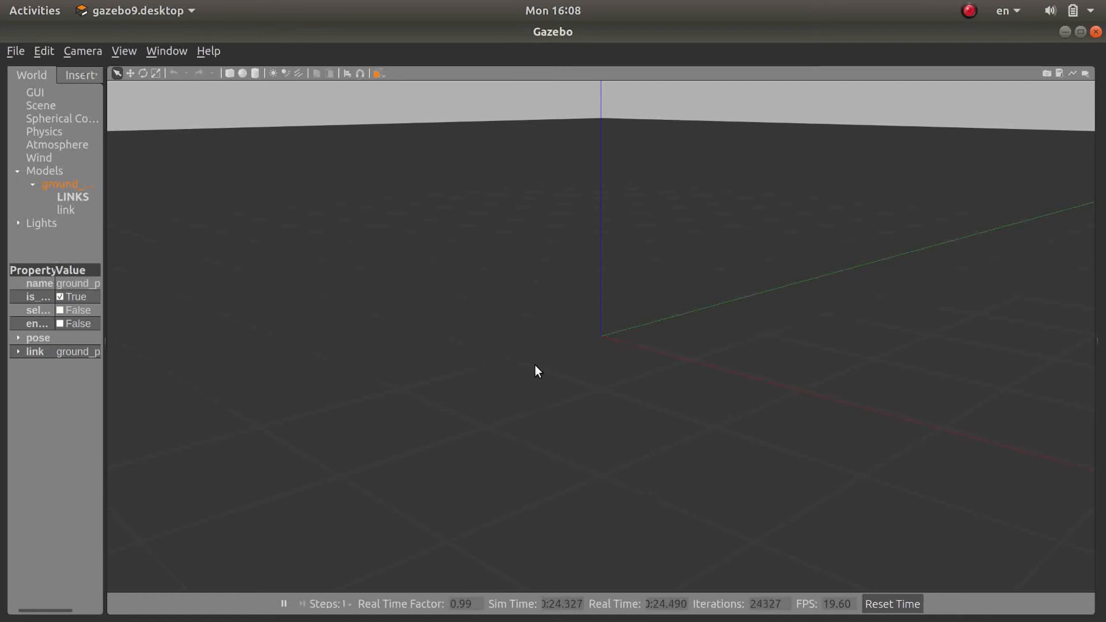
mouse_move(561, 339)
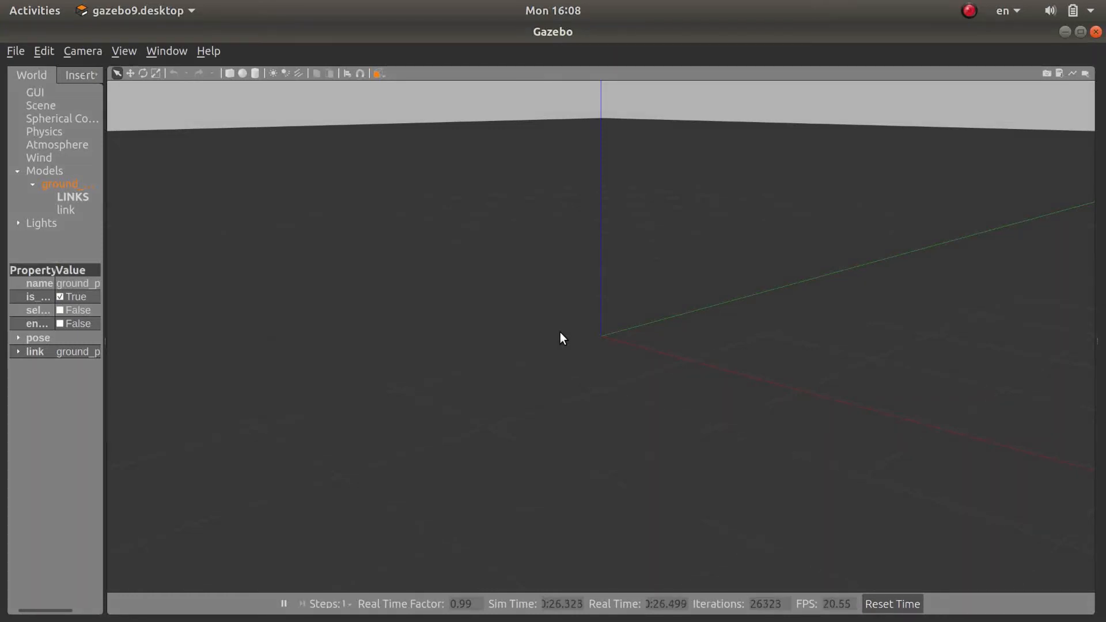
mouse_move(544, 326)
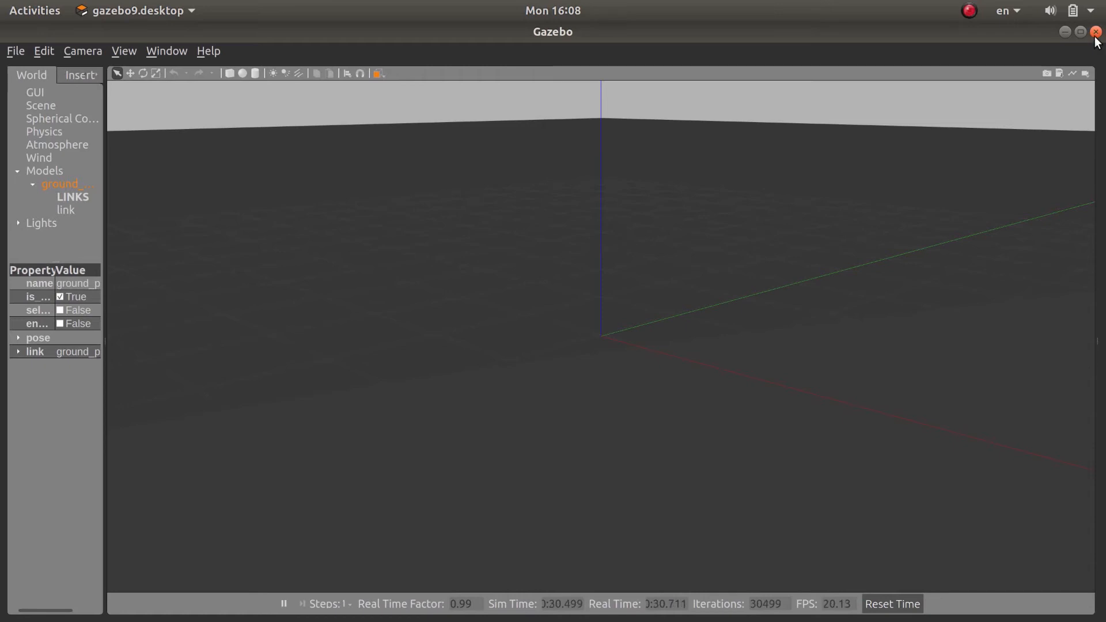
Close Gazebo and run 'gazebo --help', highlighting the -u and --verbose options
click(1096, 31)
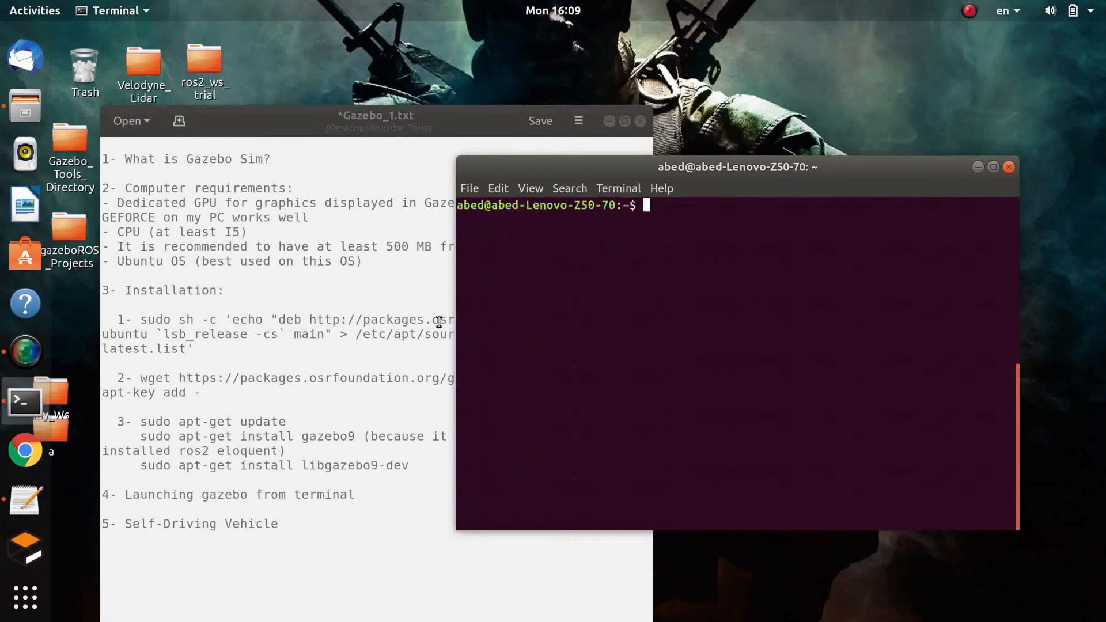
text(gazebo --help)
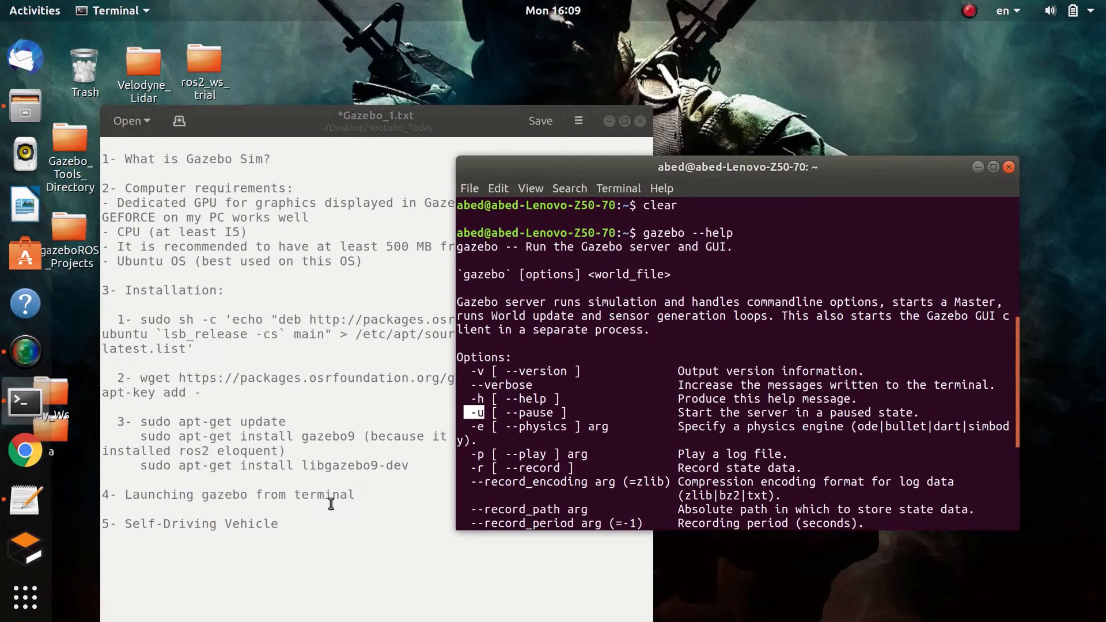
mouse_move(506, 450)
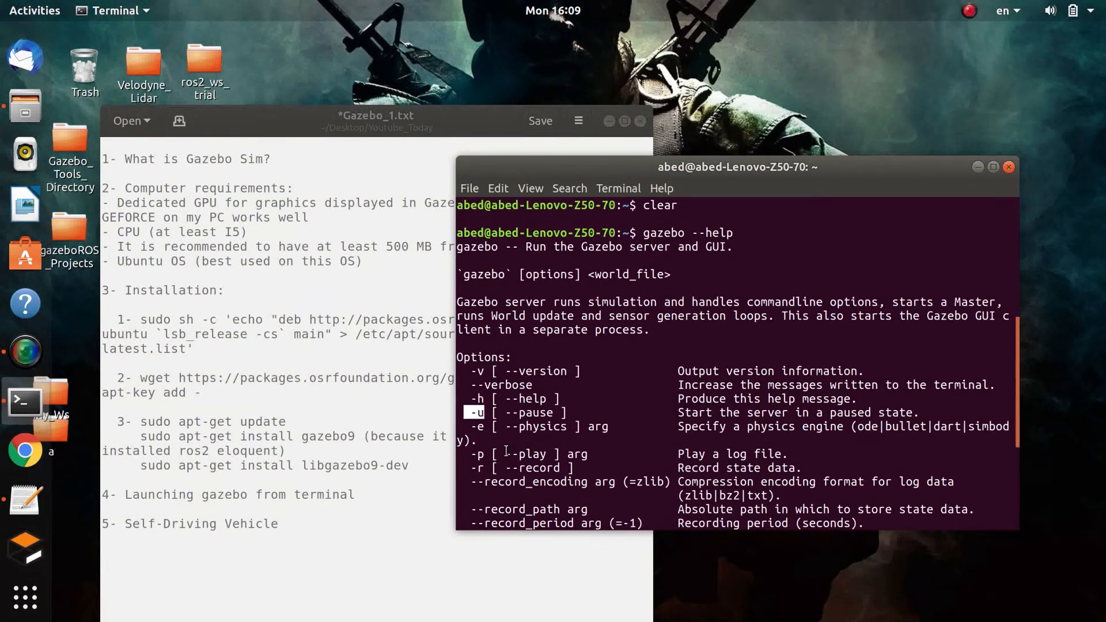
click(540, 120)
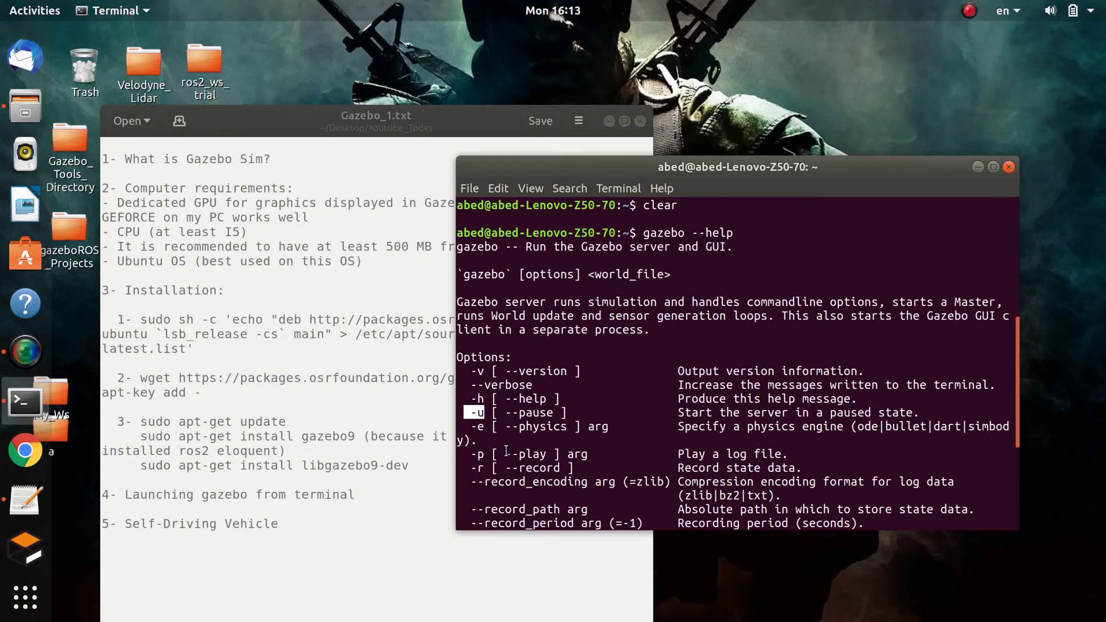
mouse_move(472, 385)
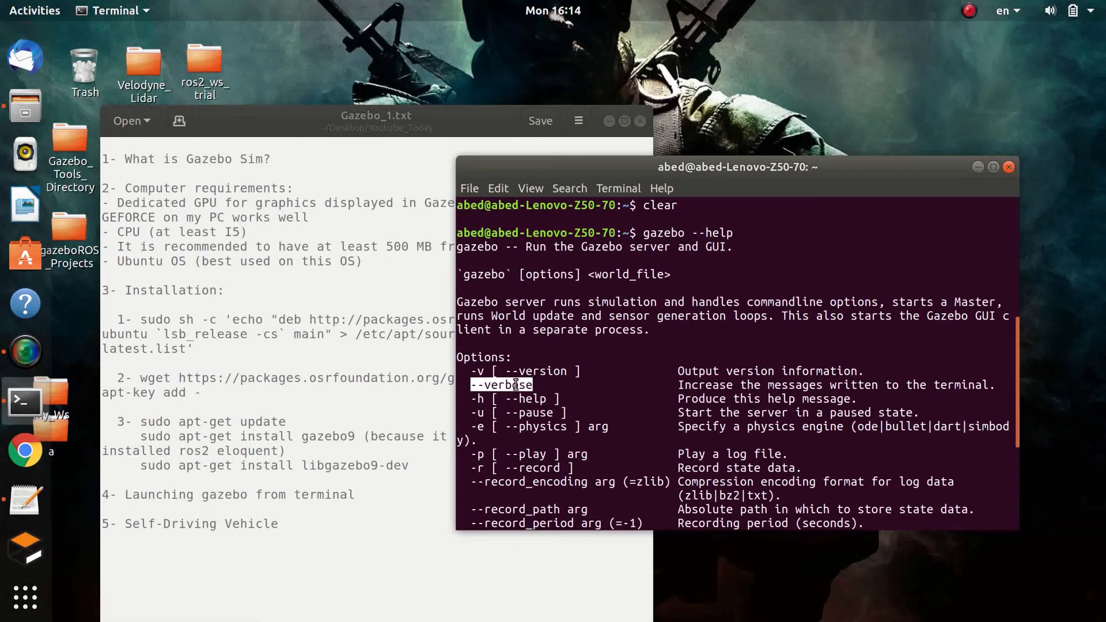
mouse_move(511, 384)
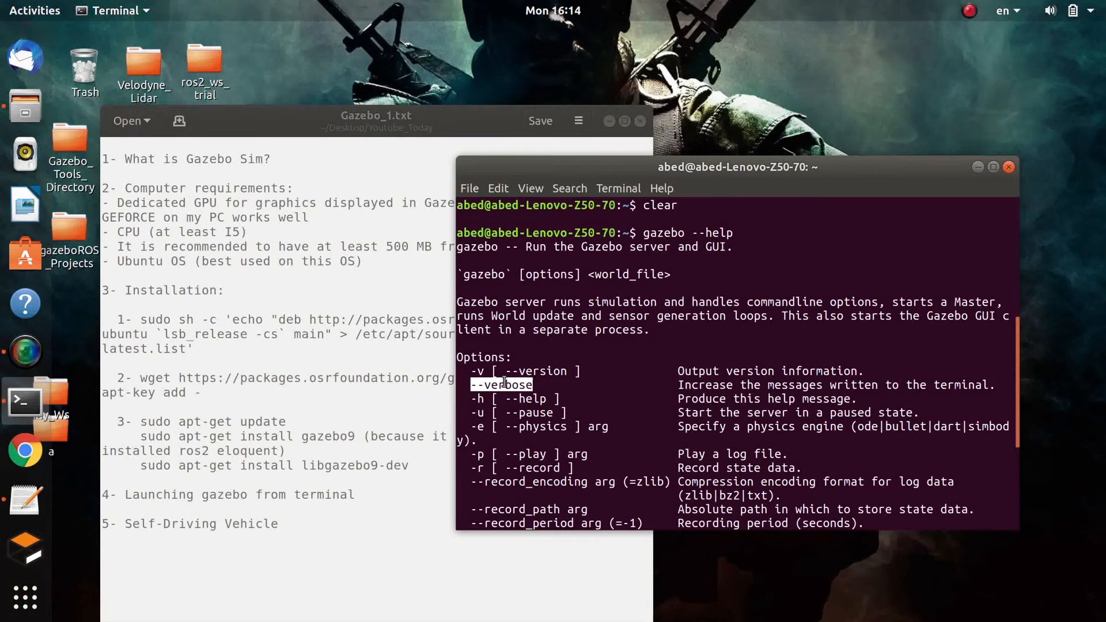
mouse_move(885, 368)
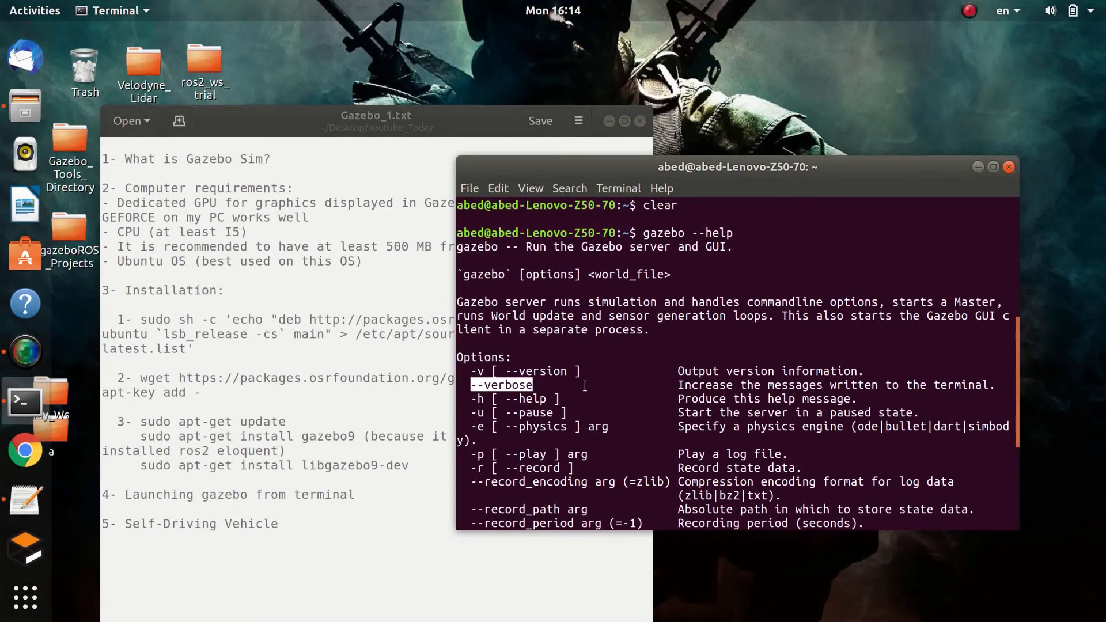
Clear the terminal and run 'gazebo -u' to start with the server paused
text(cl)
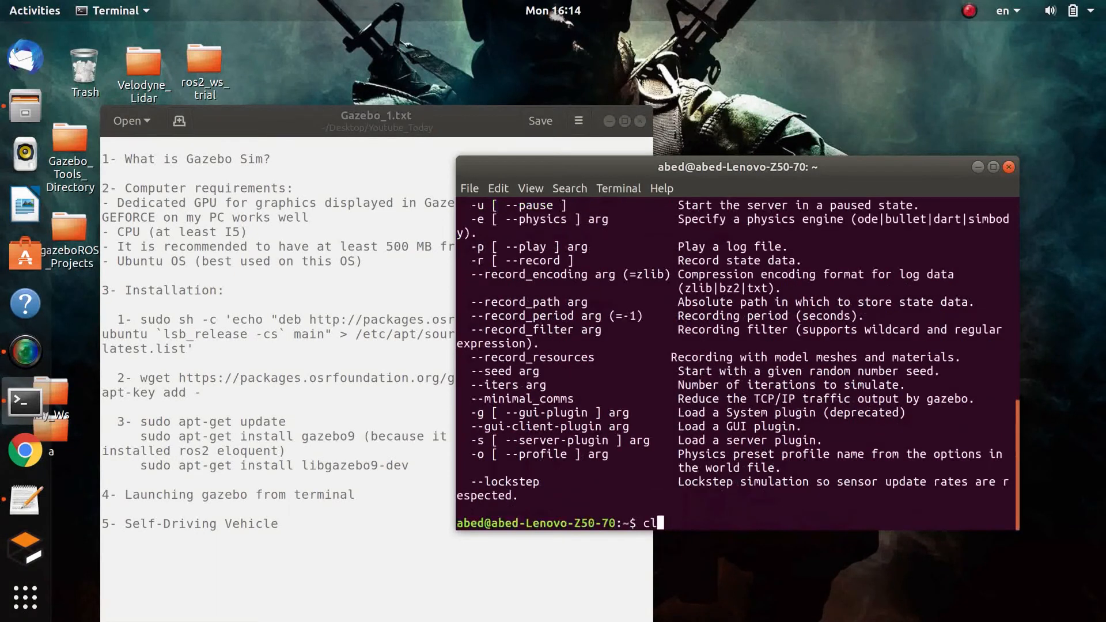
text(ea)
text(gazebo -u)
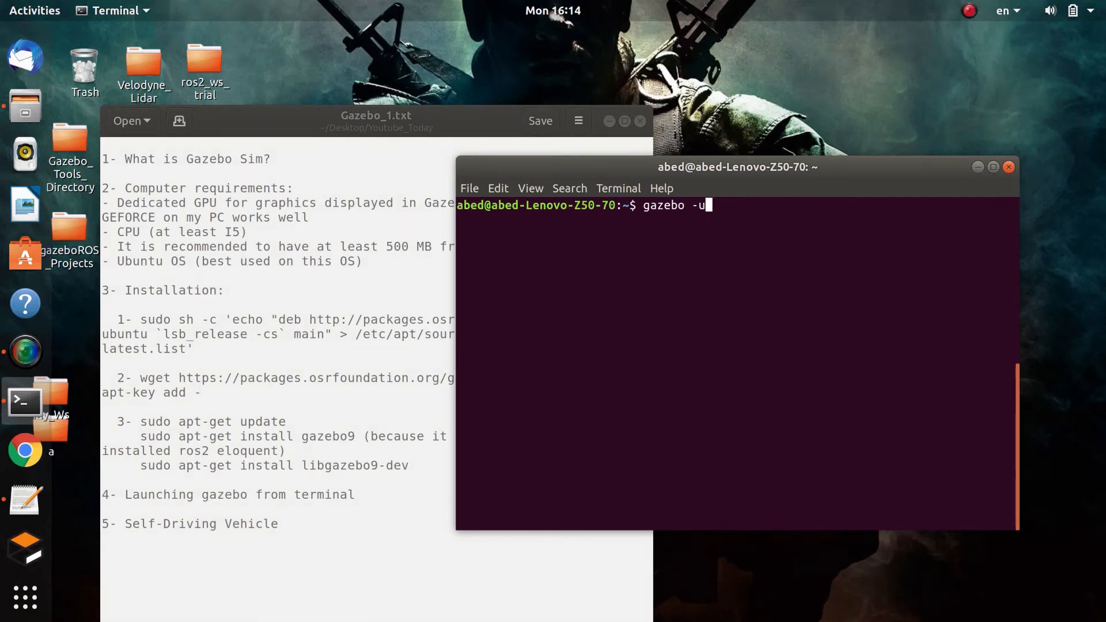
key(Return)
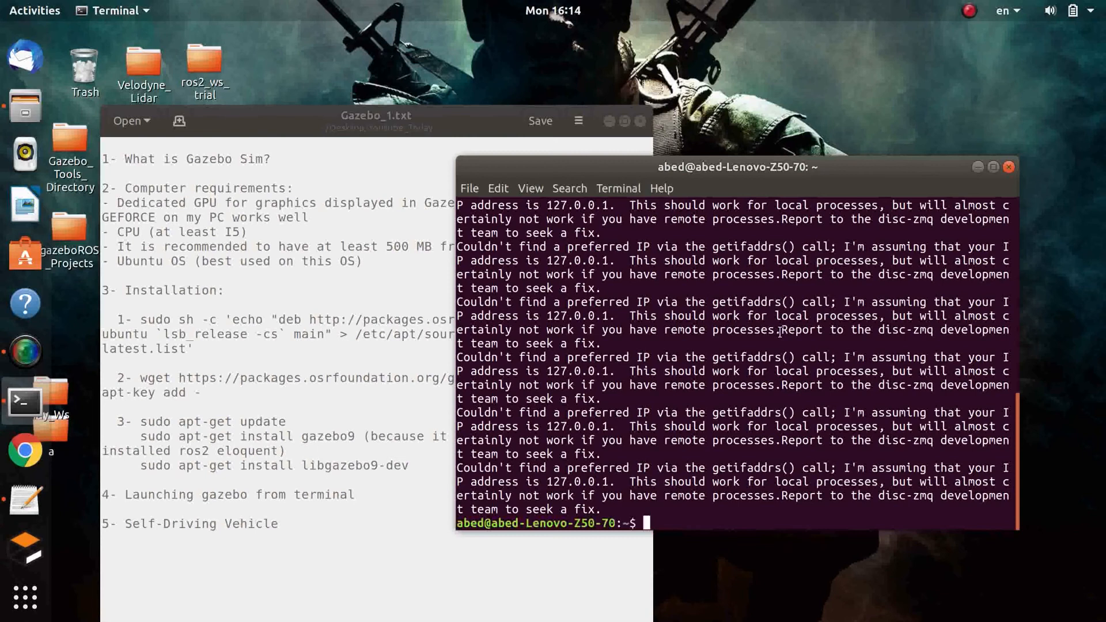
Run gazebo again, then start retyping 'gaz' at the cleared prompt
text(gazebo)
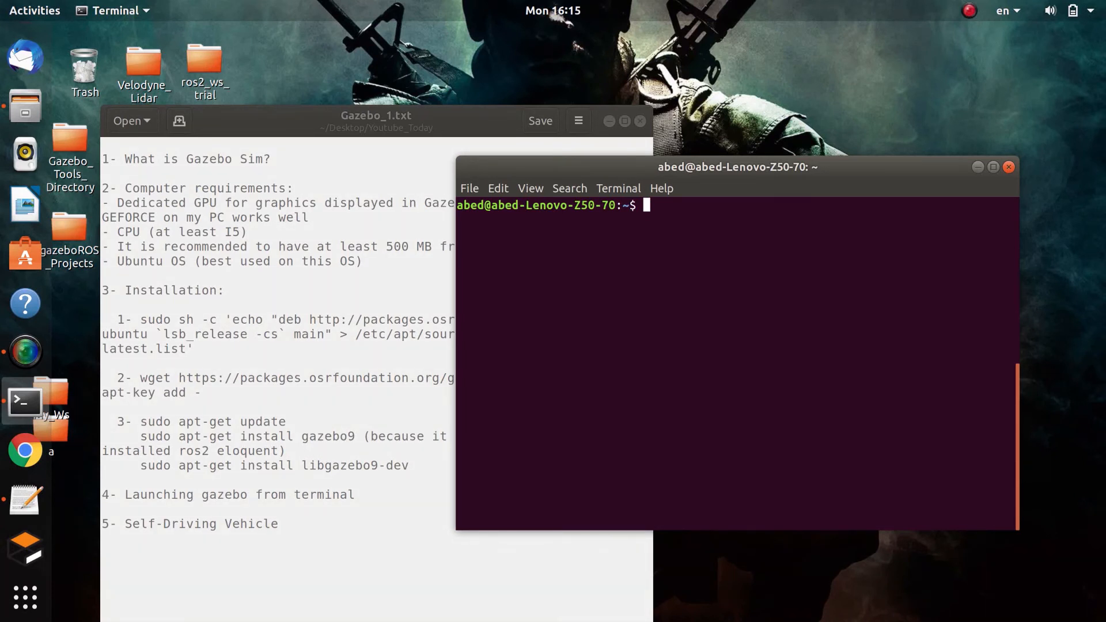
text(gaz)
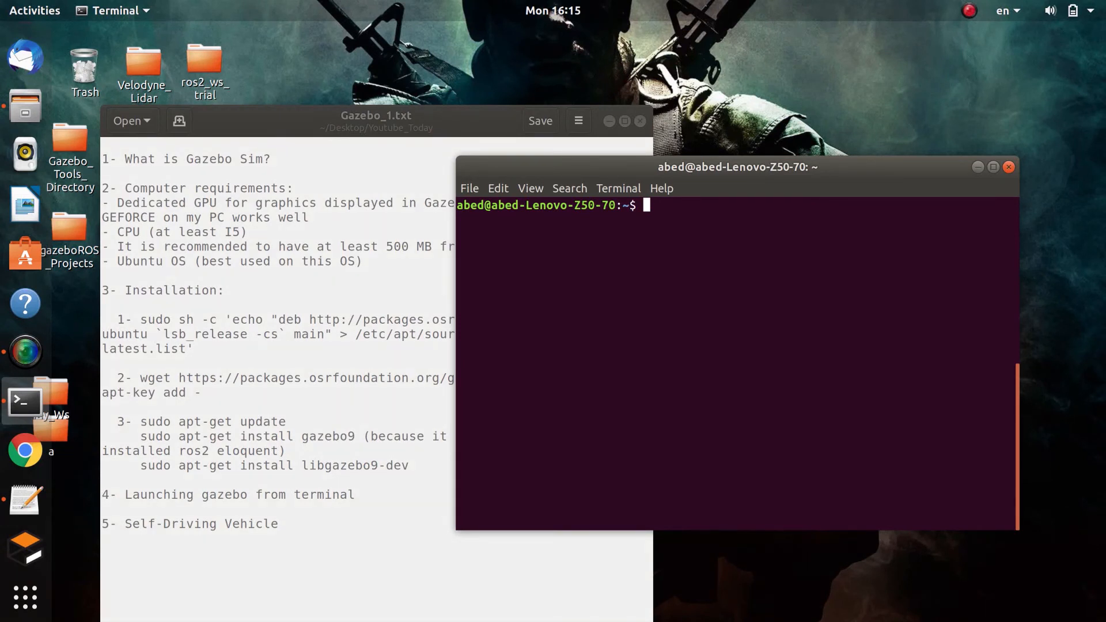
Type 'gazebo', change it to 'gzserver', then backspace to just 'gz'
text(gaz)
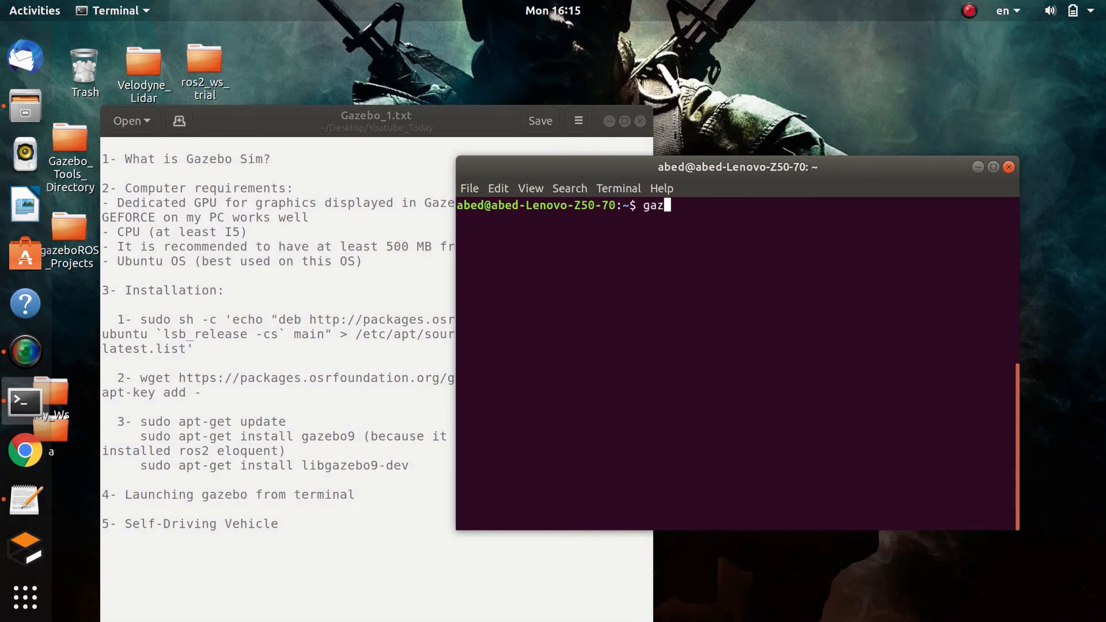
text(ebo)
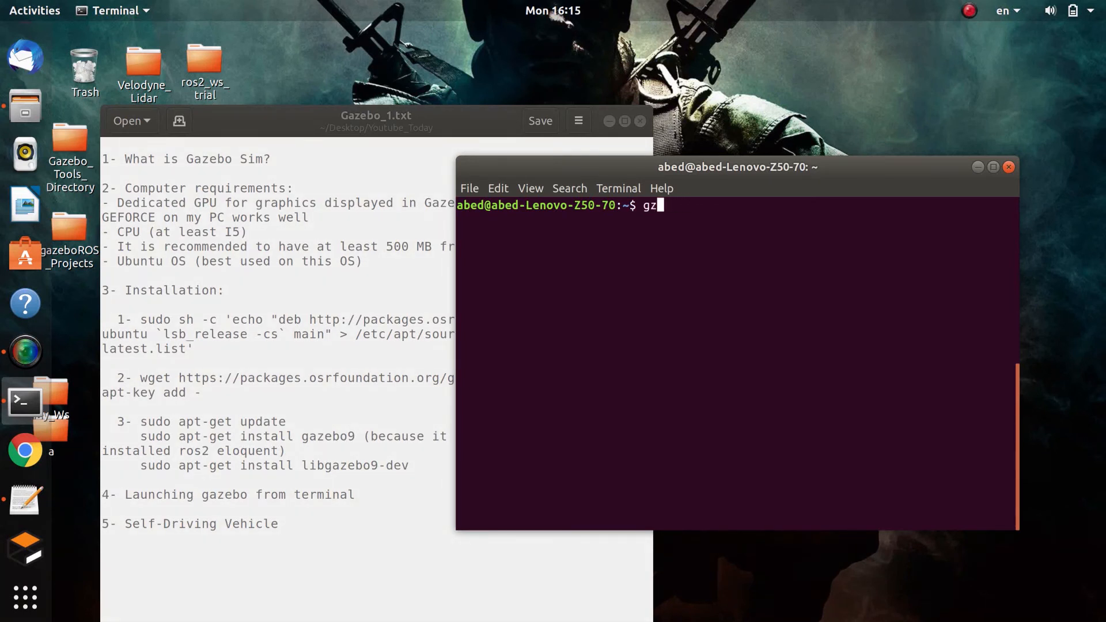
text(server)
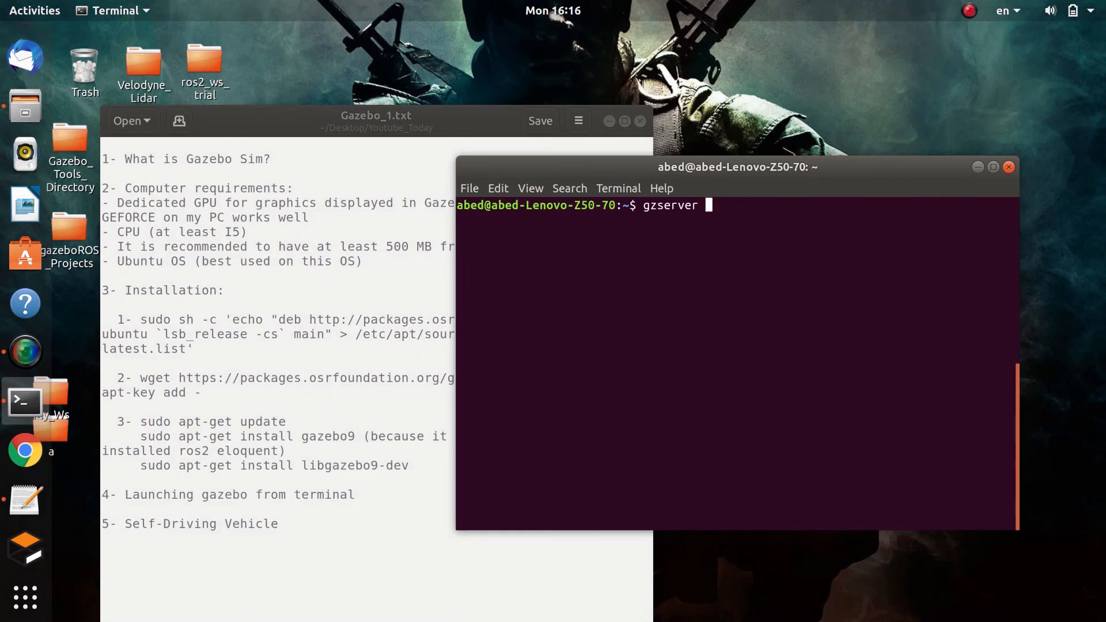
key(BackSpace)
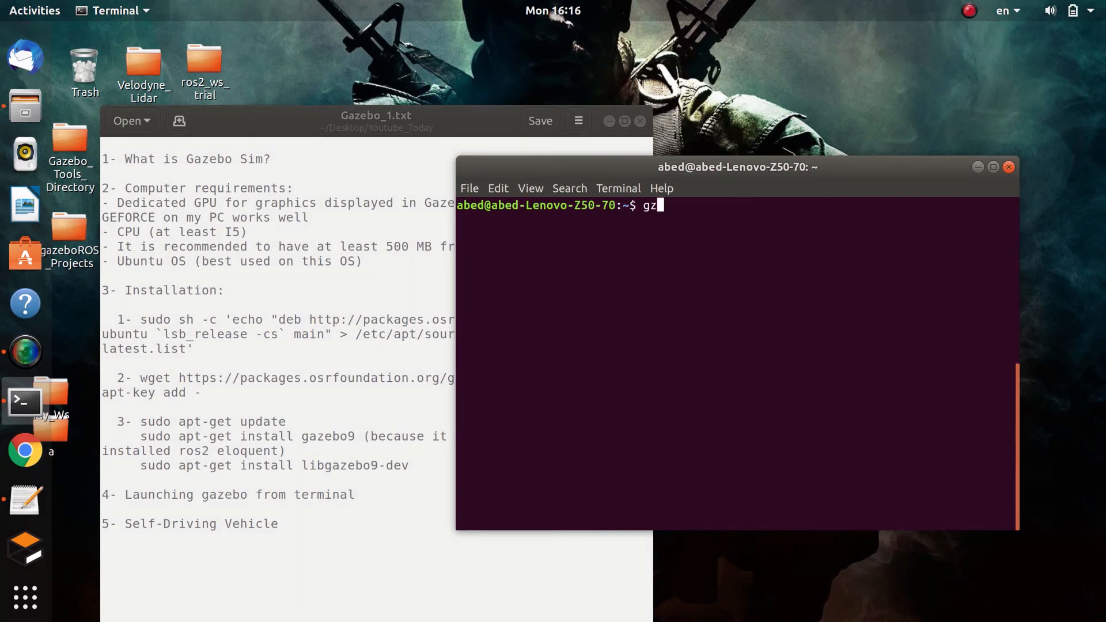